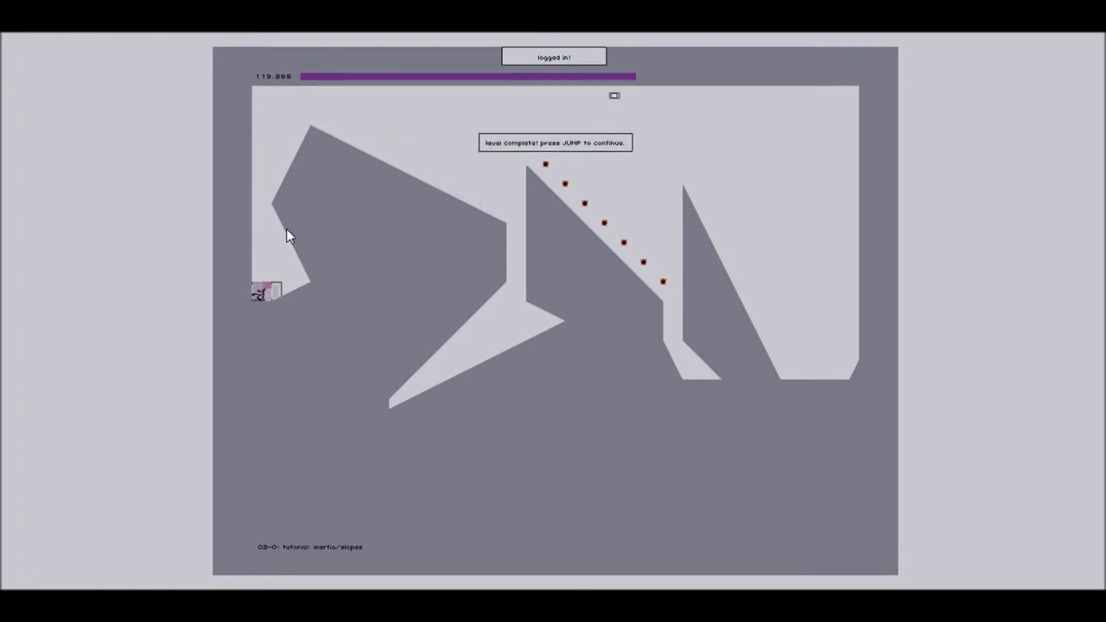
- Continue past level 02-0, play levels 02-1 and 02-2, then advance into 02-3 'pooking'
key(space)
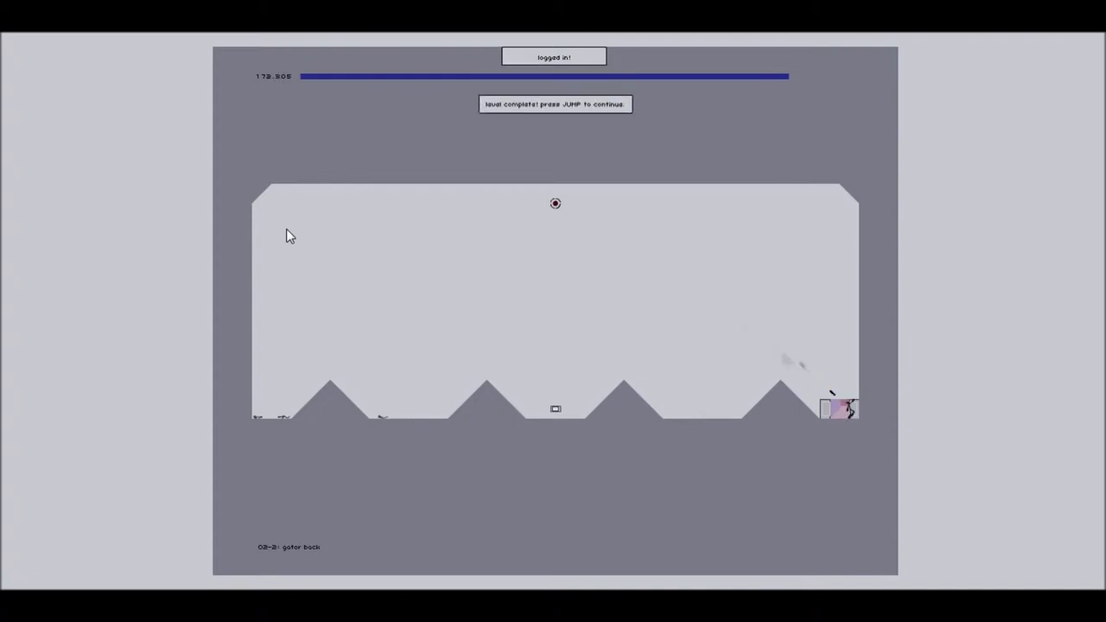
key(space)
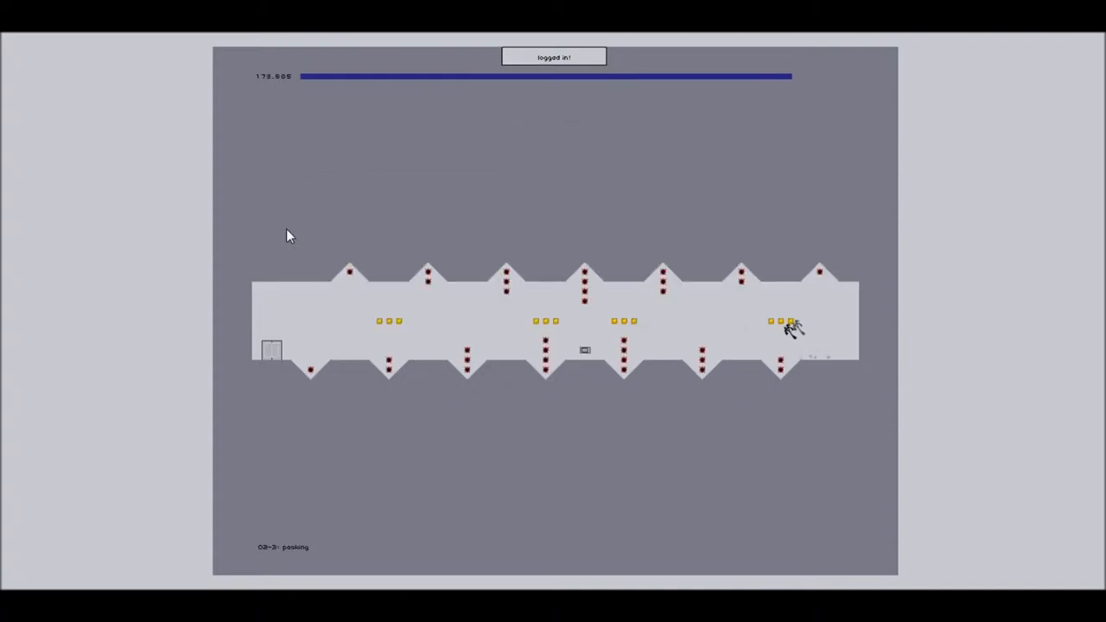